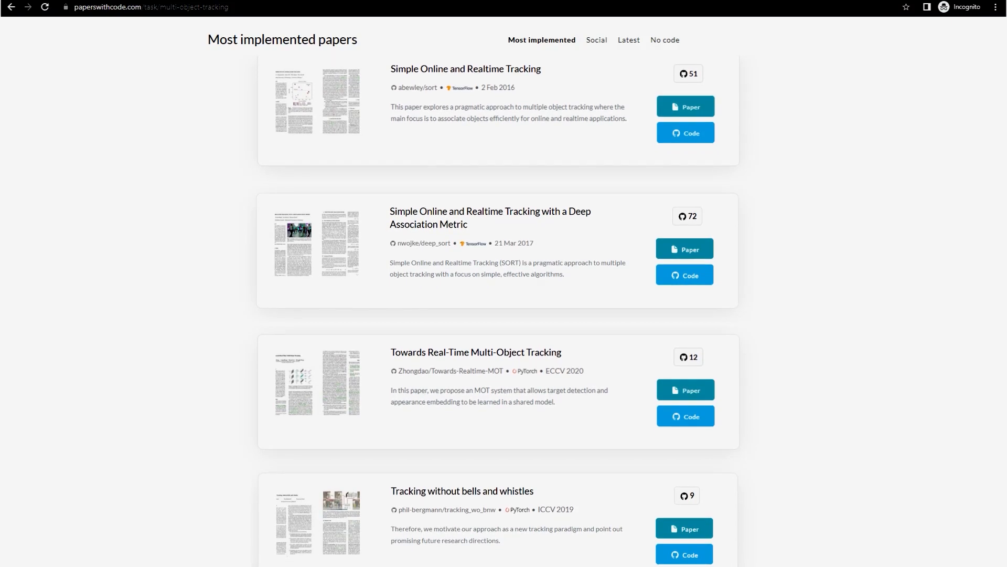
pyautogui.scroll(-3)
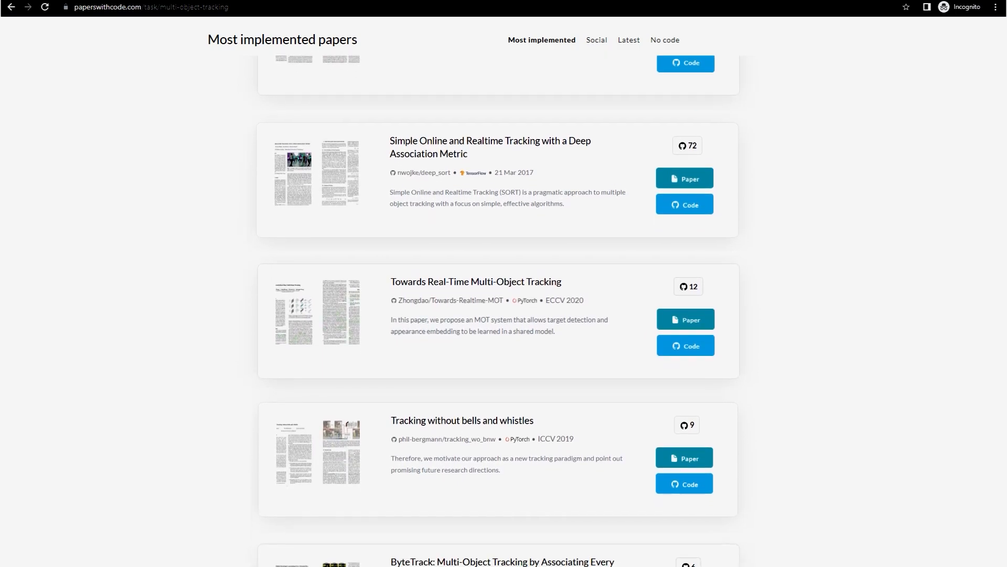
pyautogui.scroll(-3)
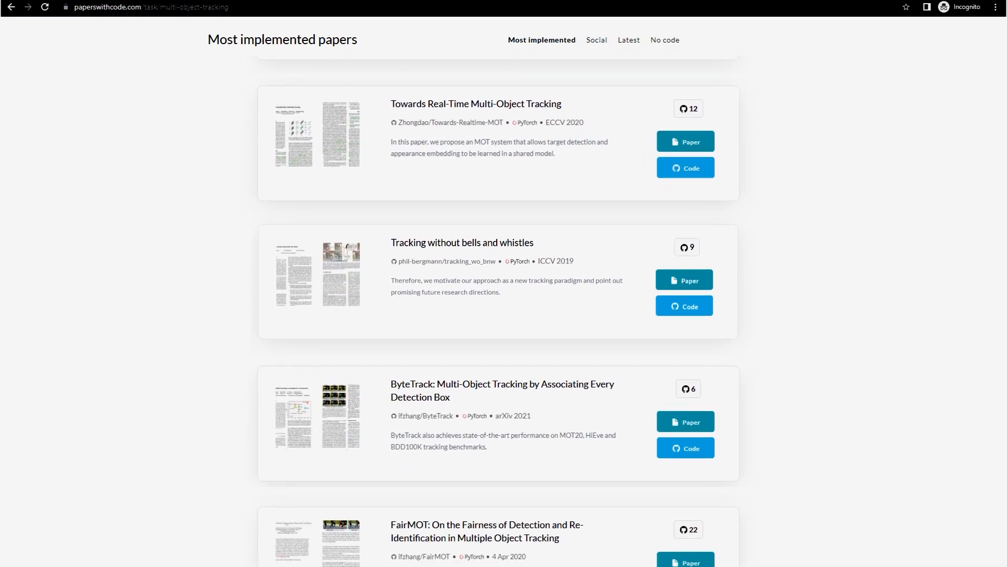